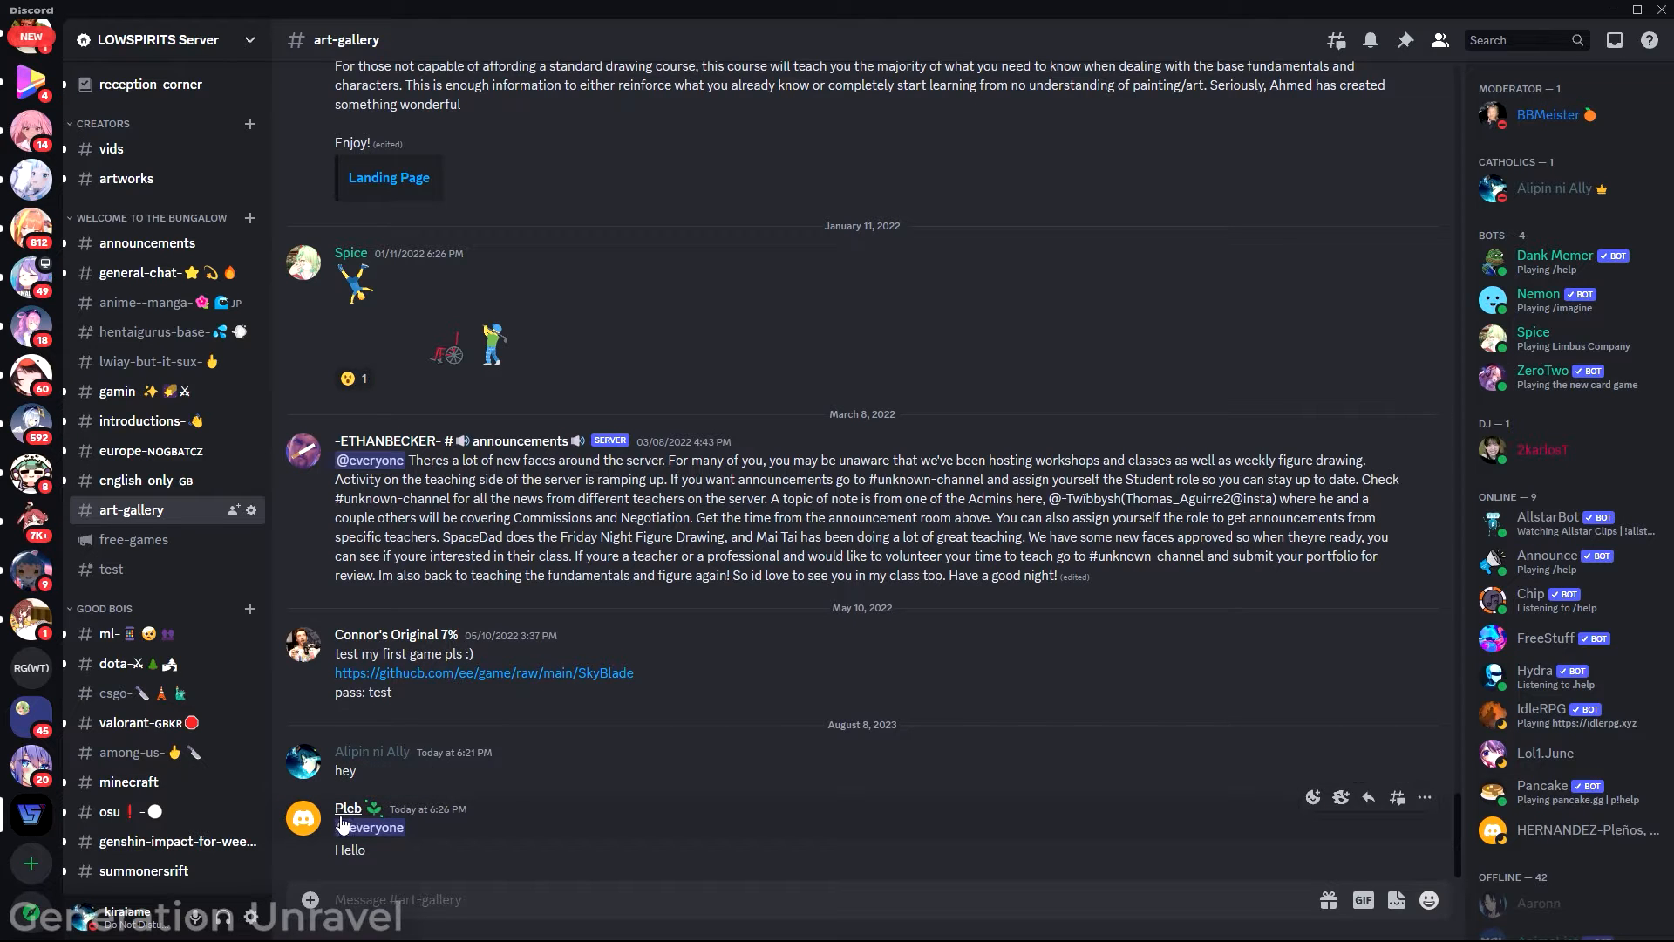
# Open the direct message conversation with Pleb from the chat.
pyautogui.click(348, 807)
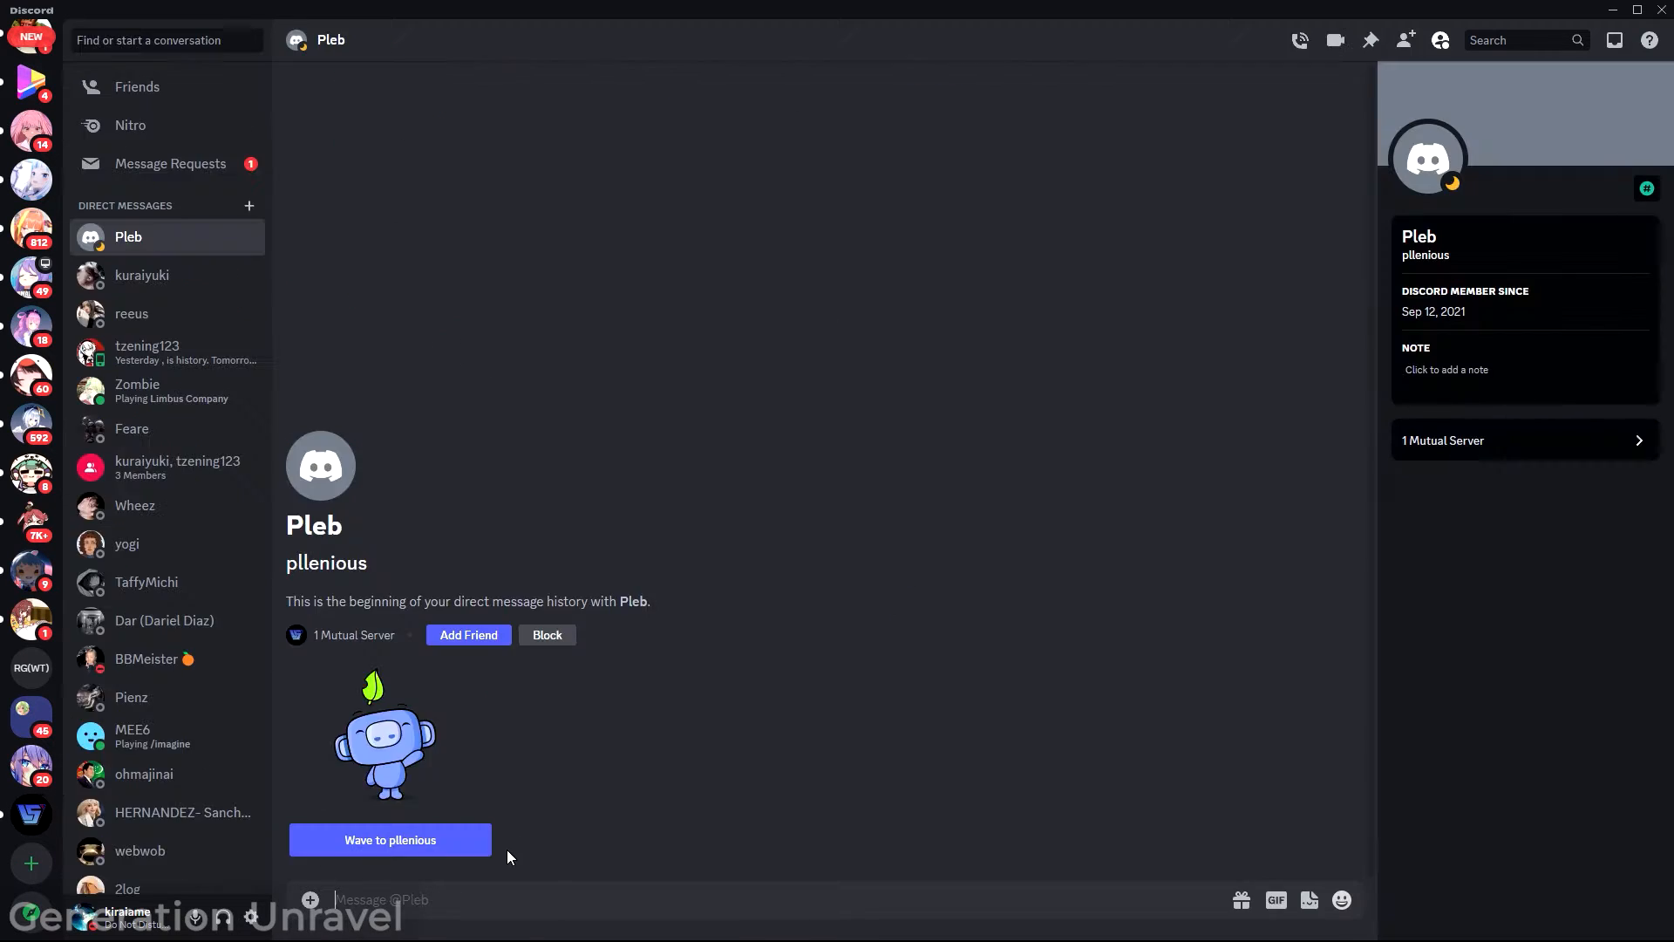
# Send 'Hello' to Pleb in the direct message.
pyautogui.write('Hell')
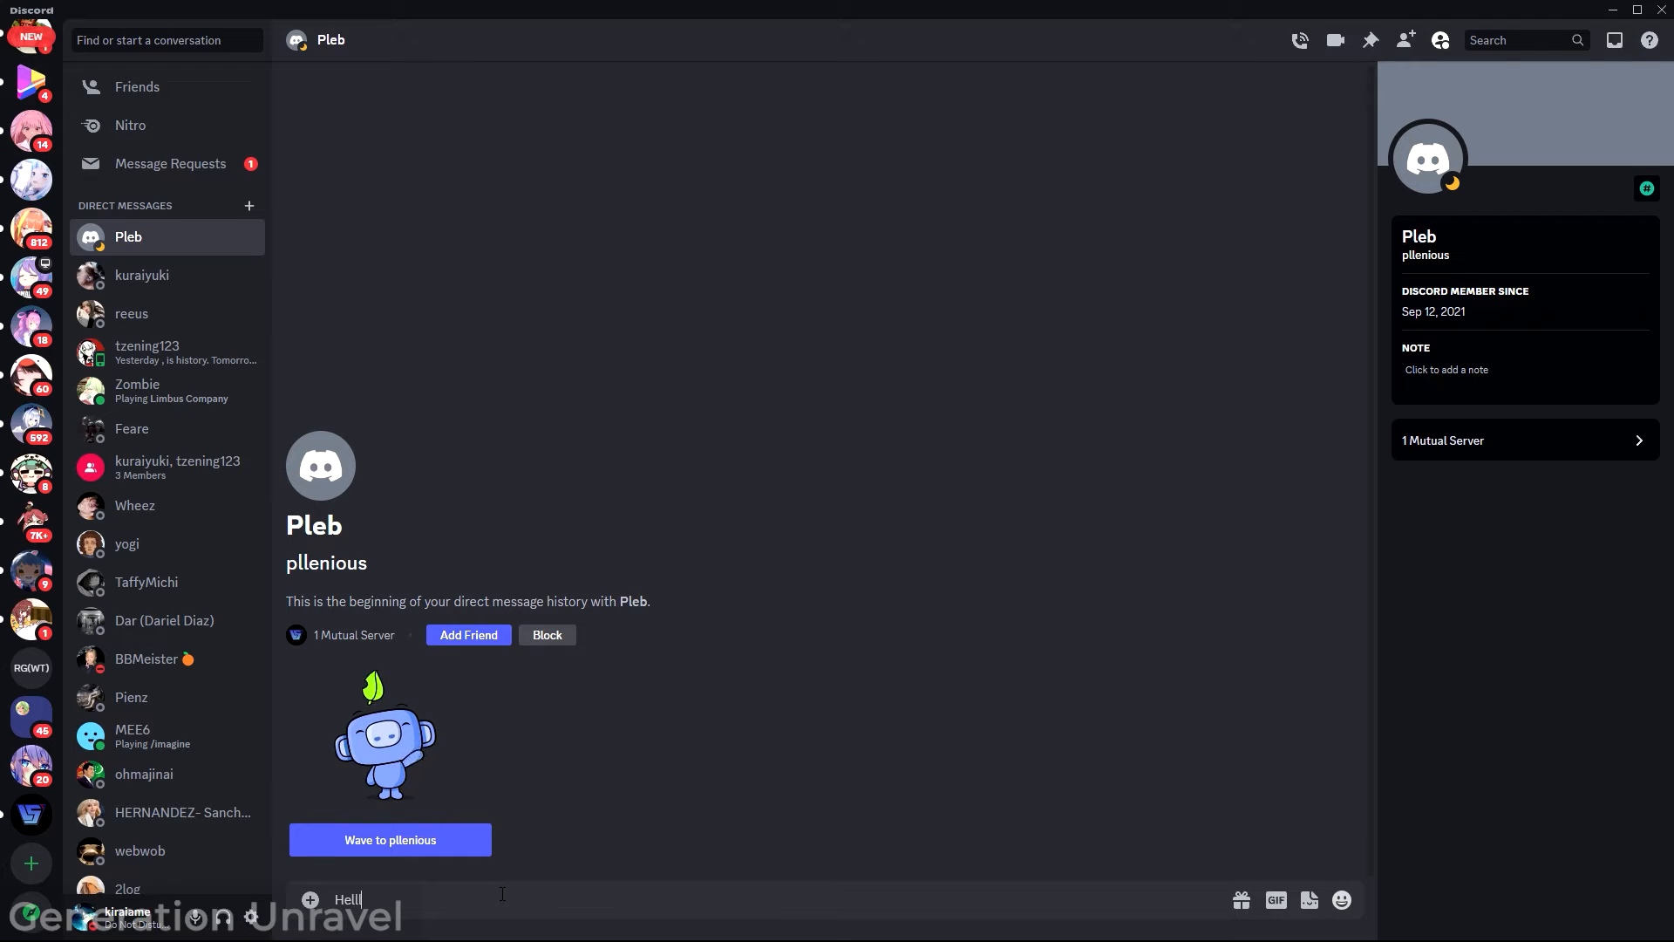
pyautogui.press('enter')
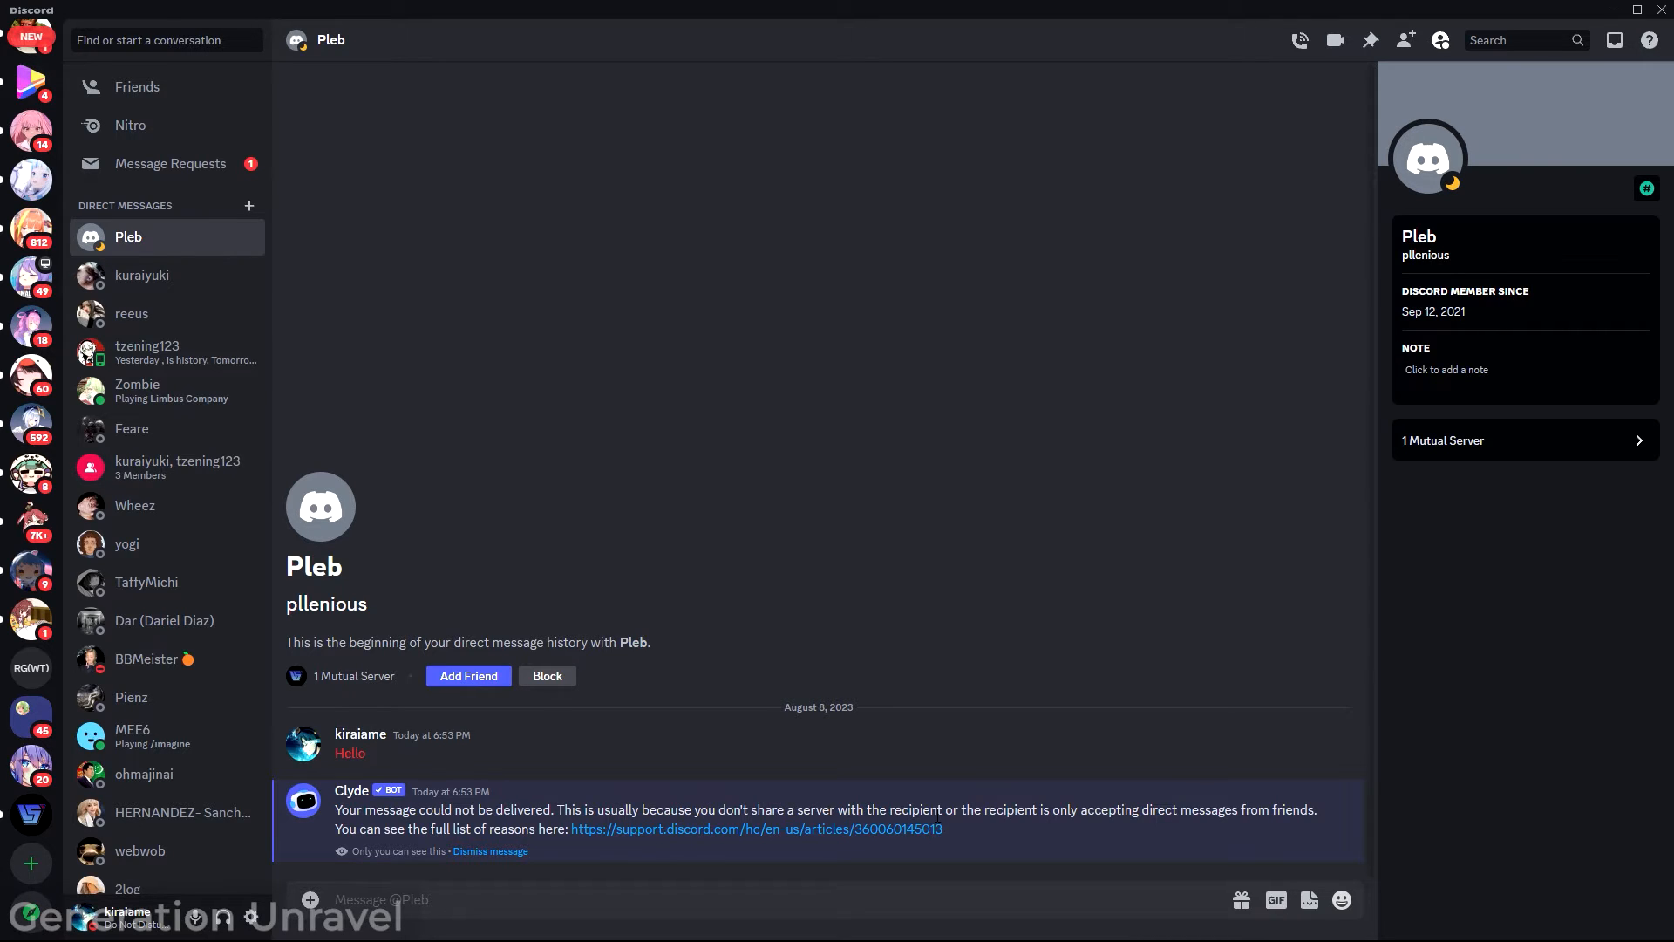
pyautogui.moveTo(1099, 817)
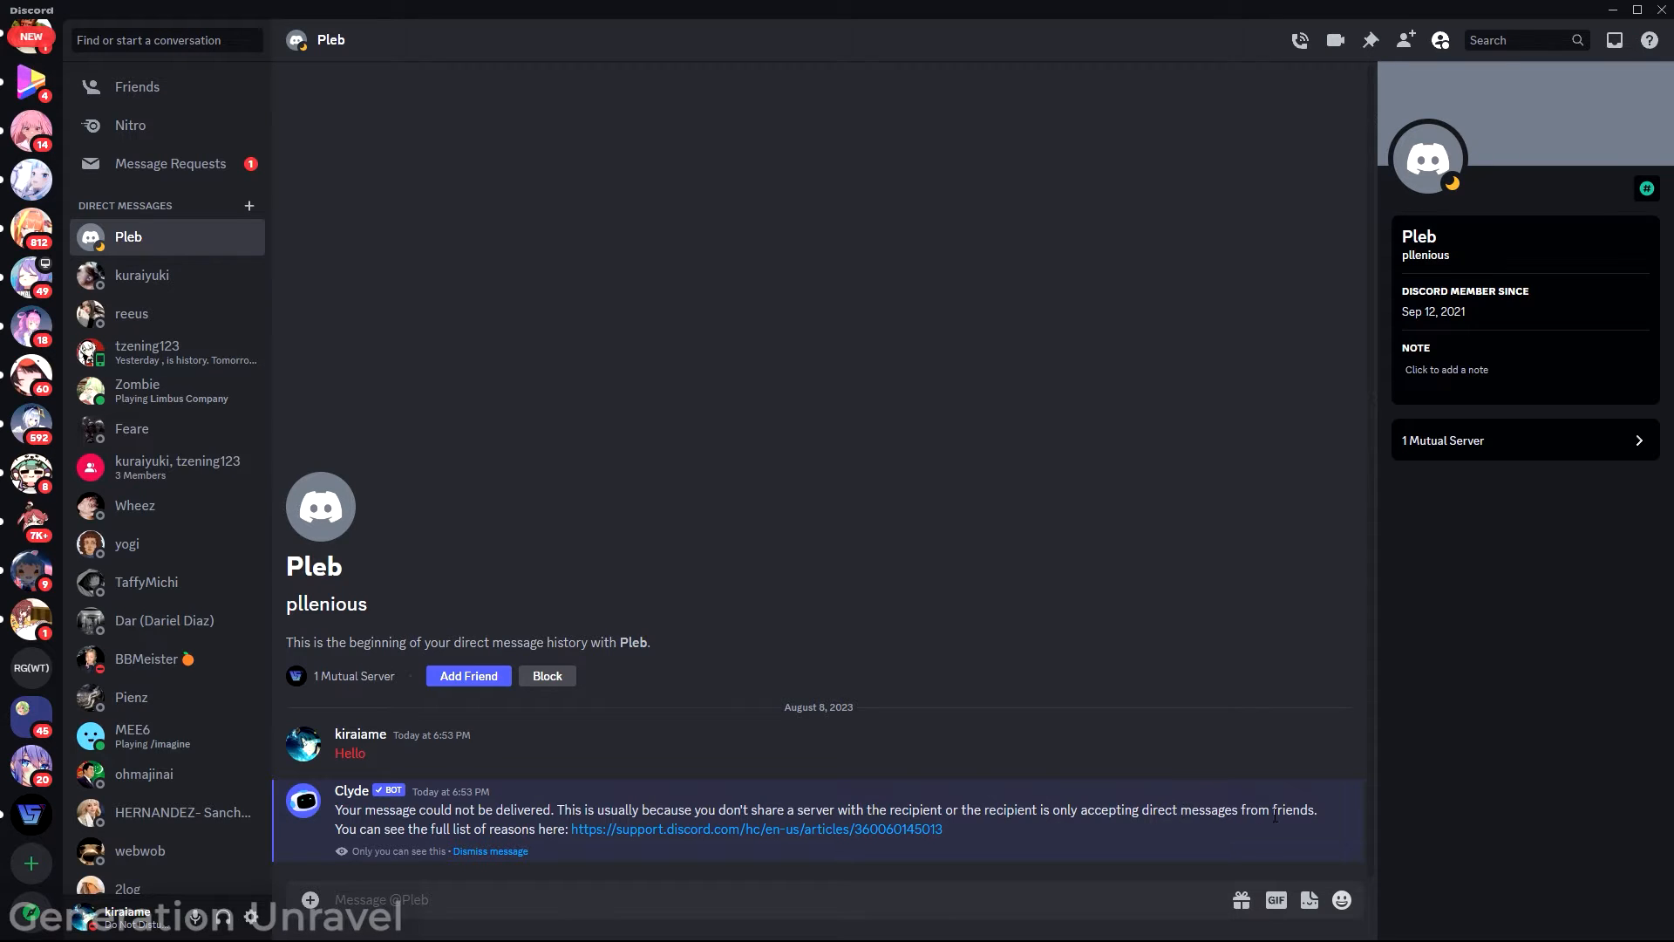
pyautogui.moveTo(923, 804)
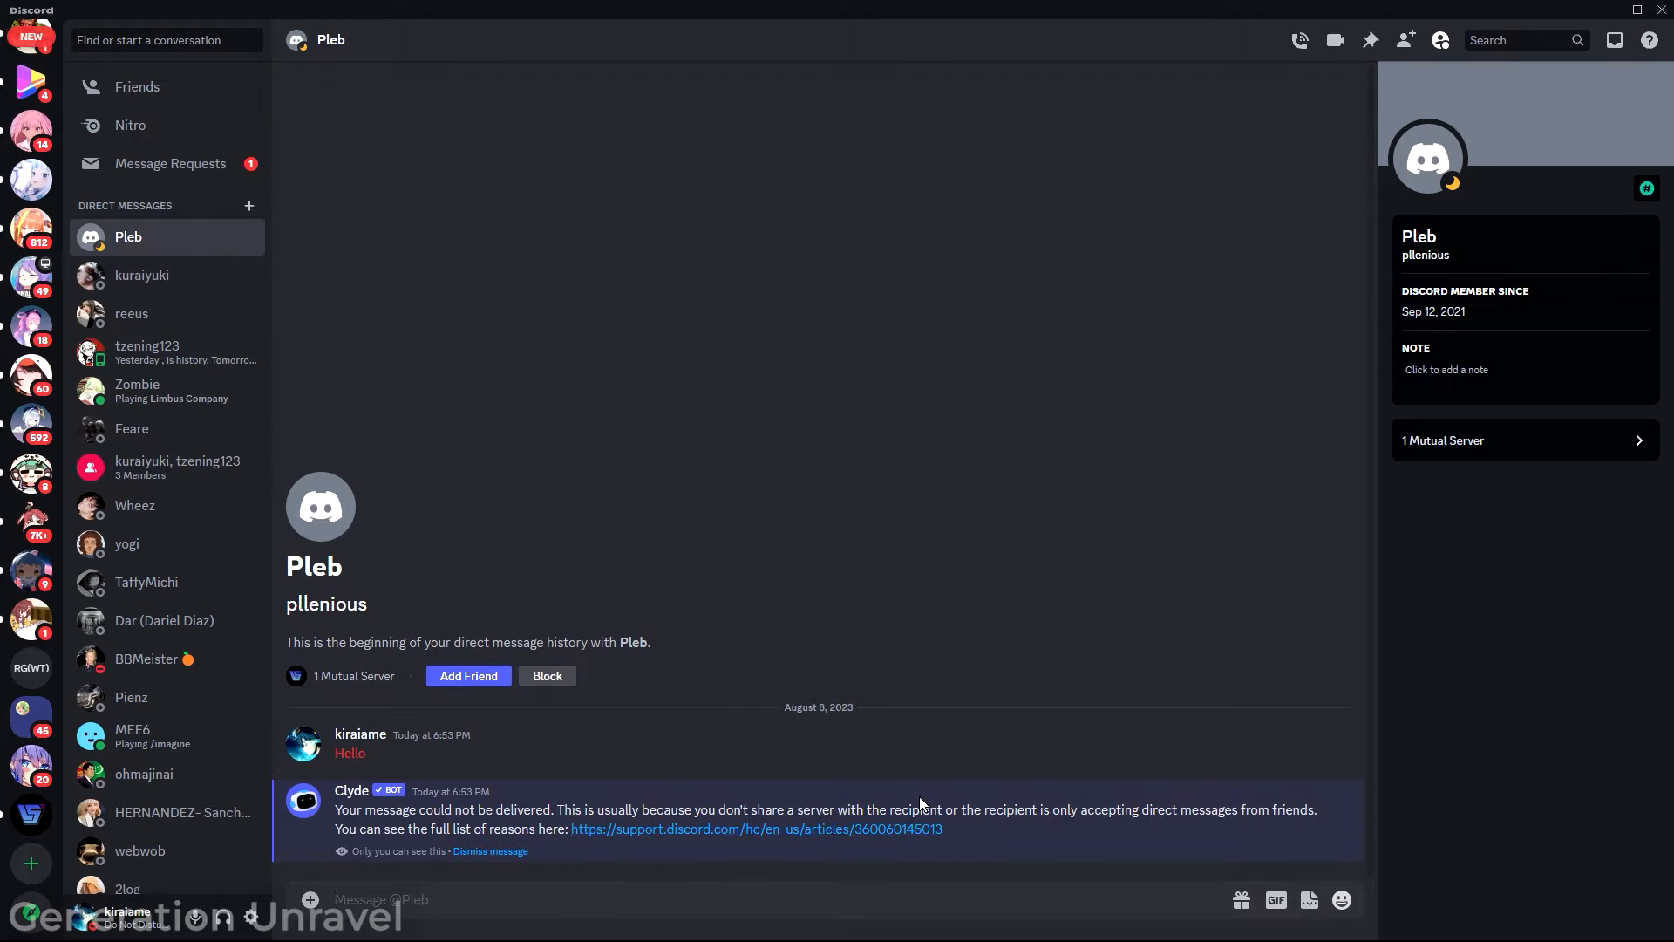
pyautogui.moveTo(745, 743)
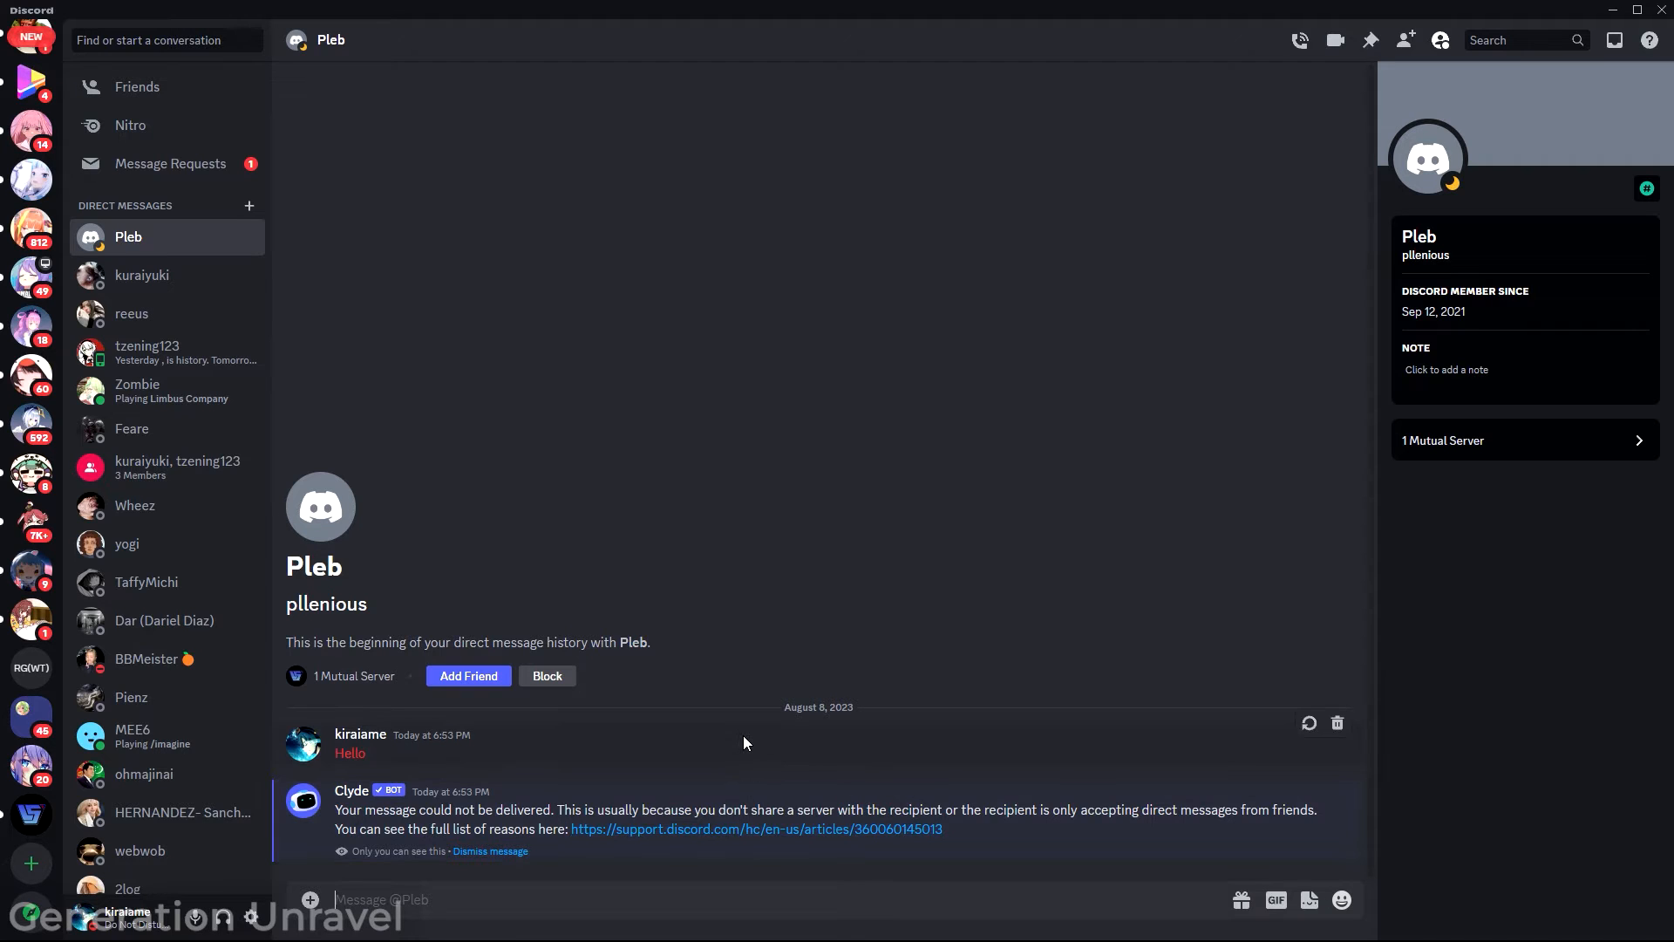
pyautogui.moveTo(767, 752)
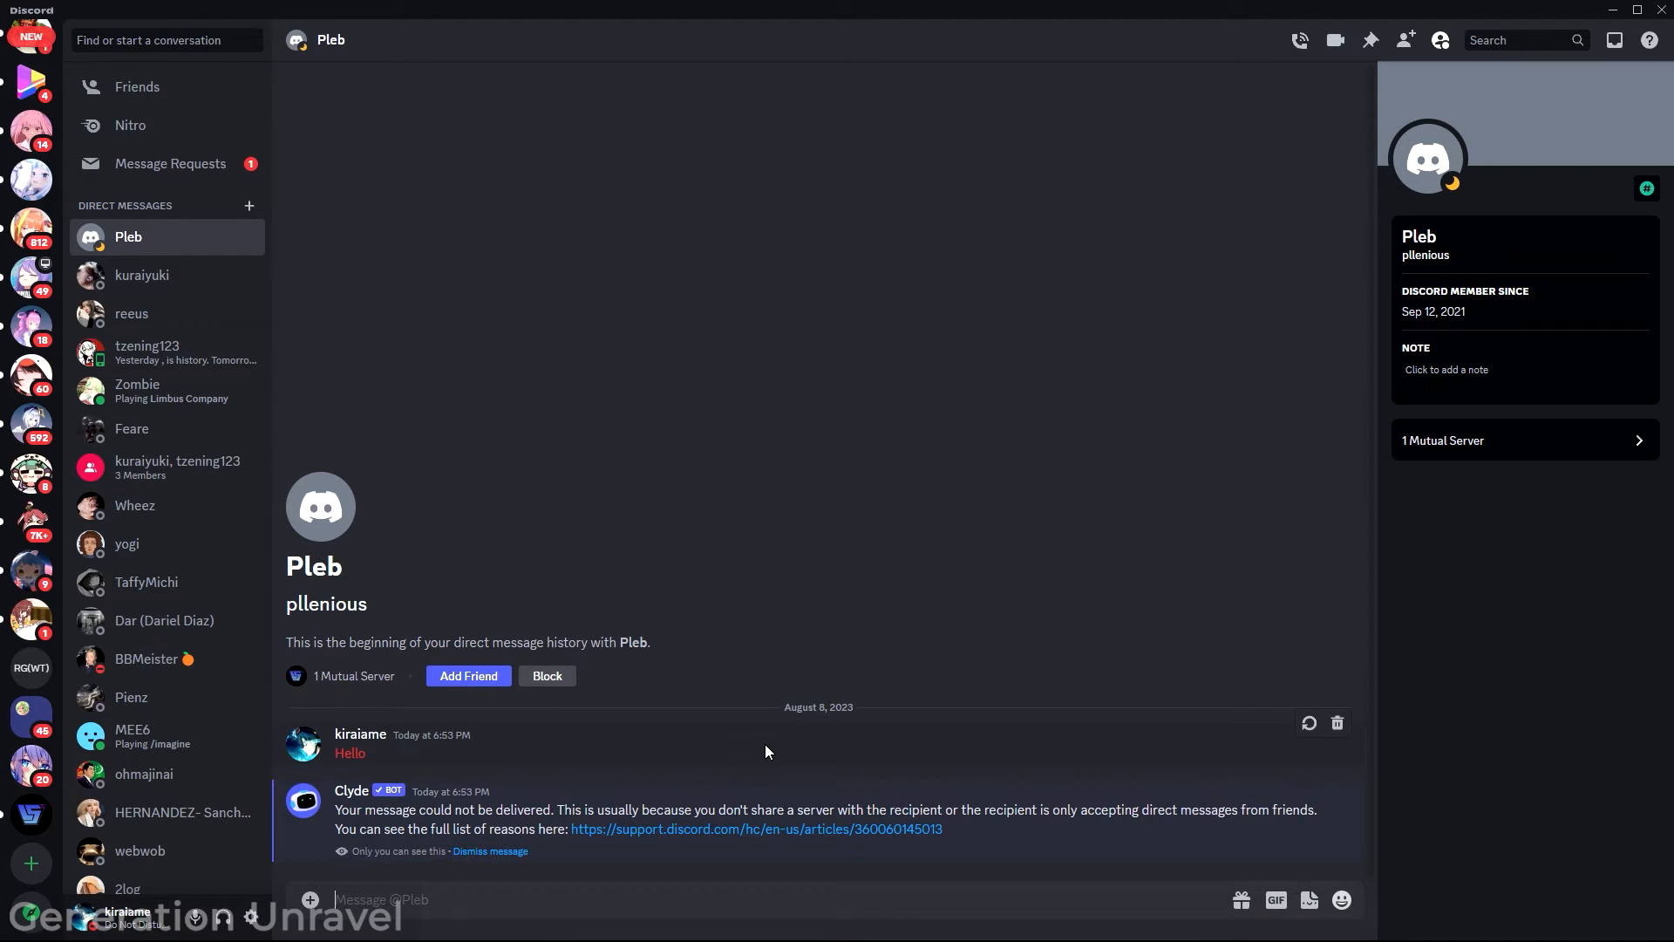
pyautogui.moveTo(778, 753)
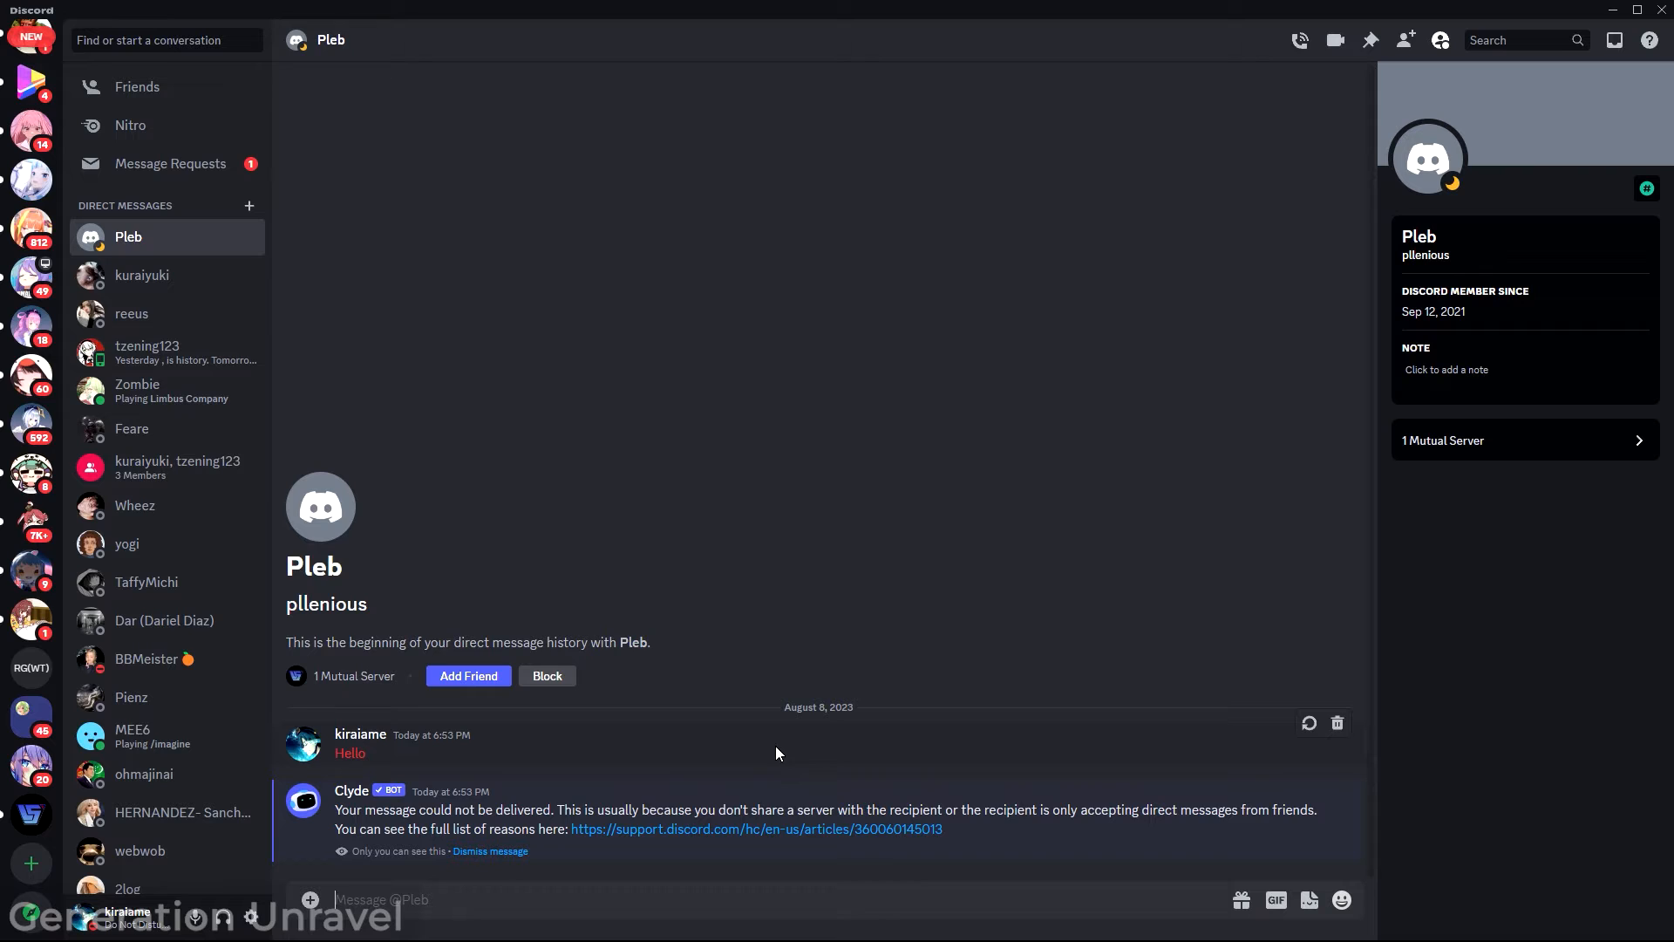
pyautogui.moveTo(509, 680)
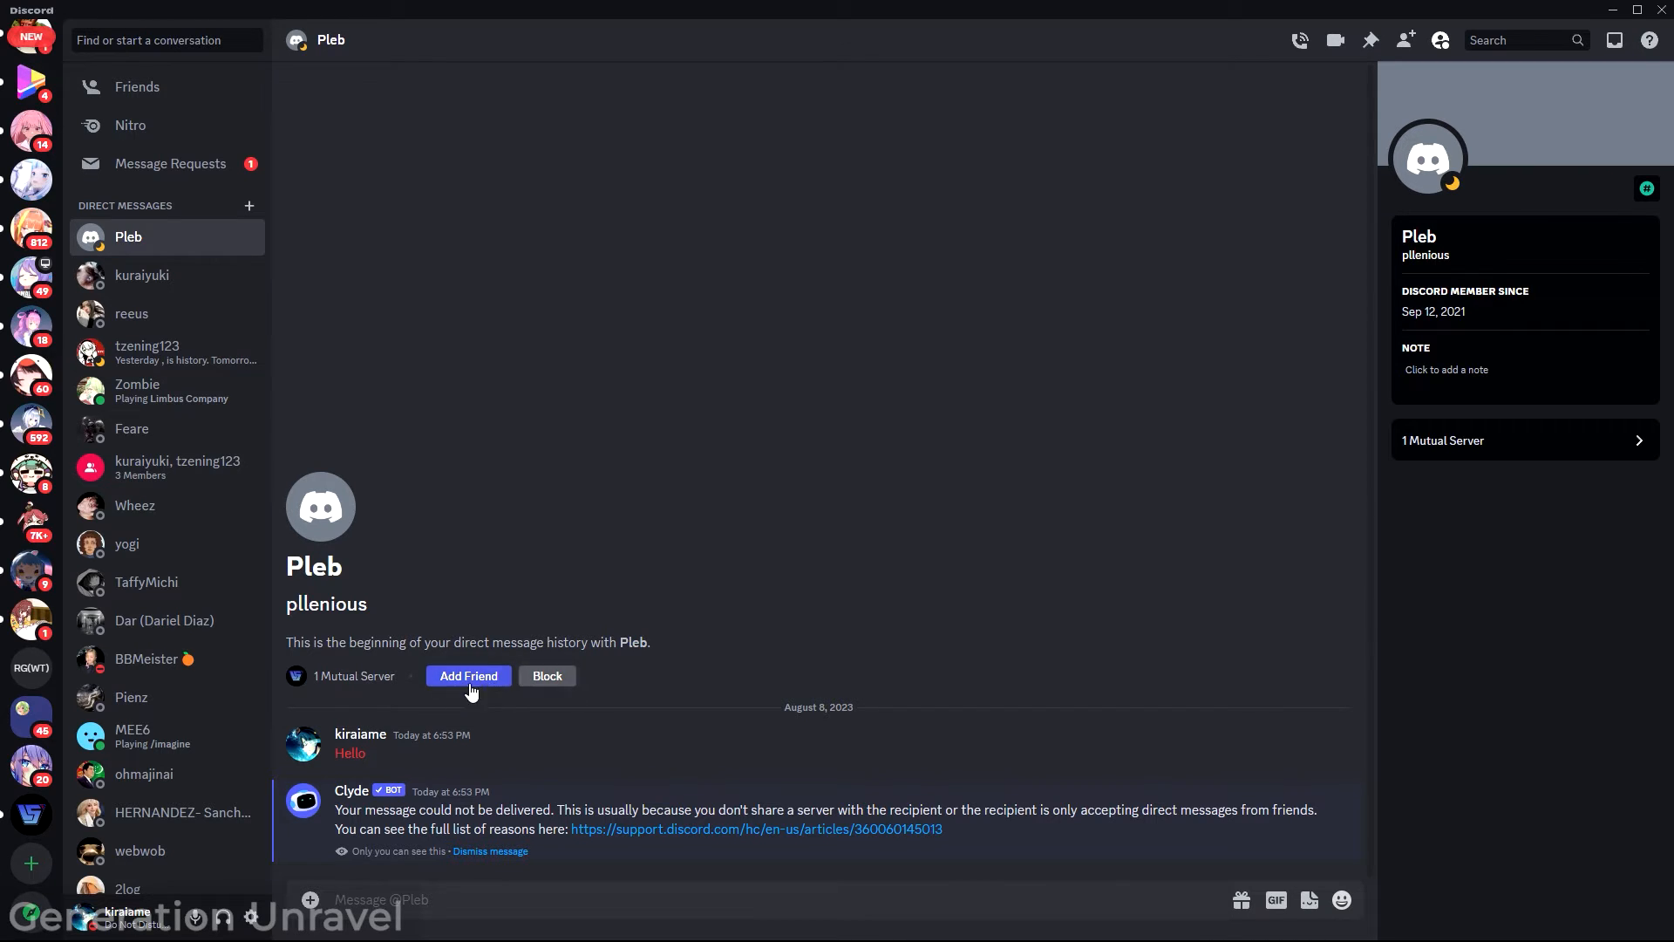
# Send Pleb a friend request using Add Friend at the top of the DM.
pyautogui.click(468, 676)
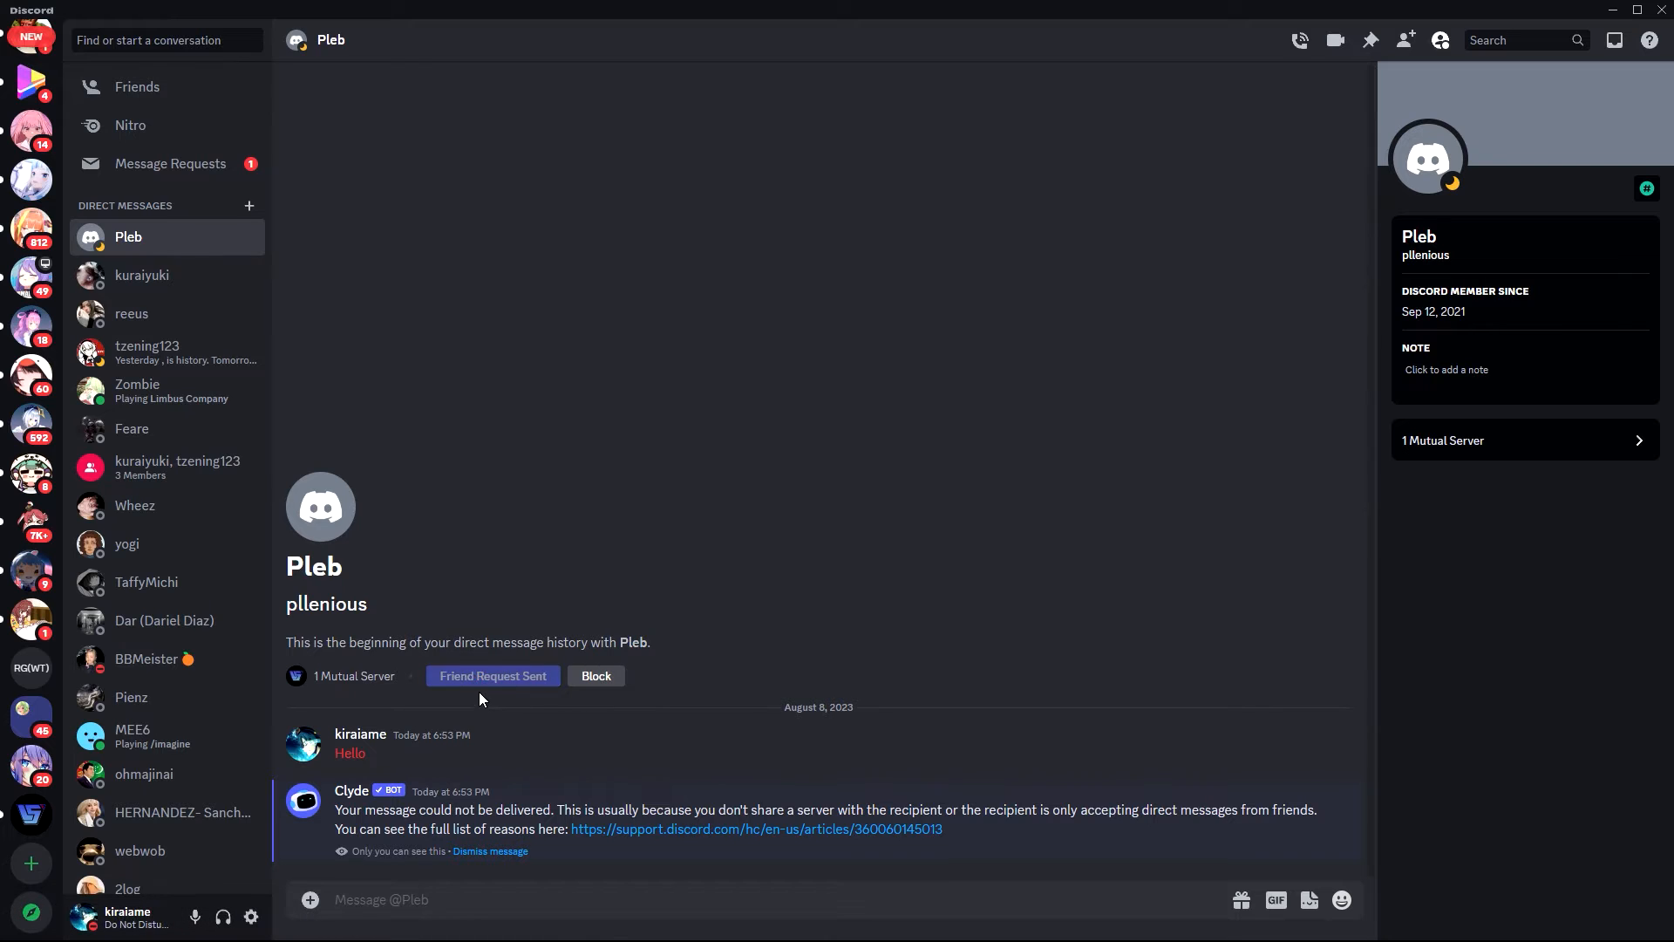
pyautogui.moveTo(616, 663)
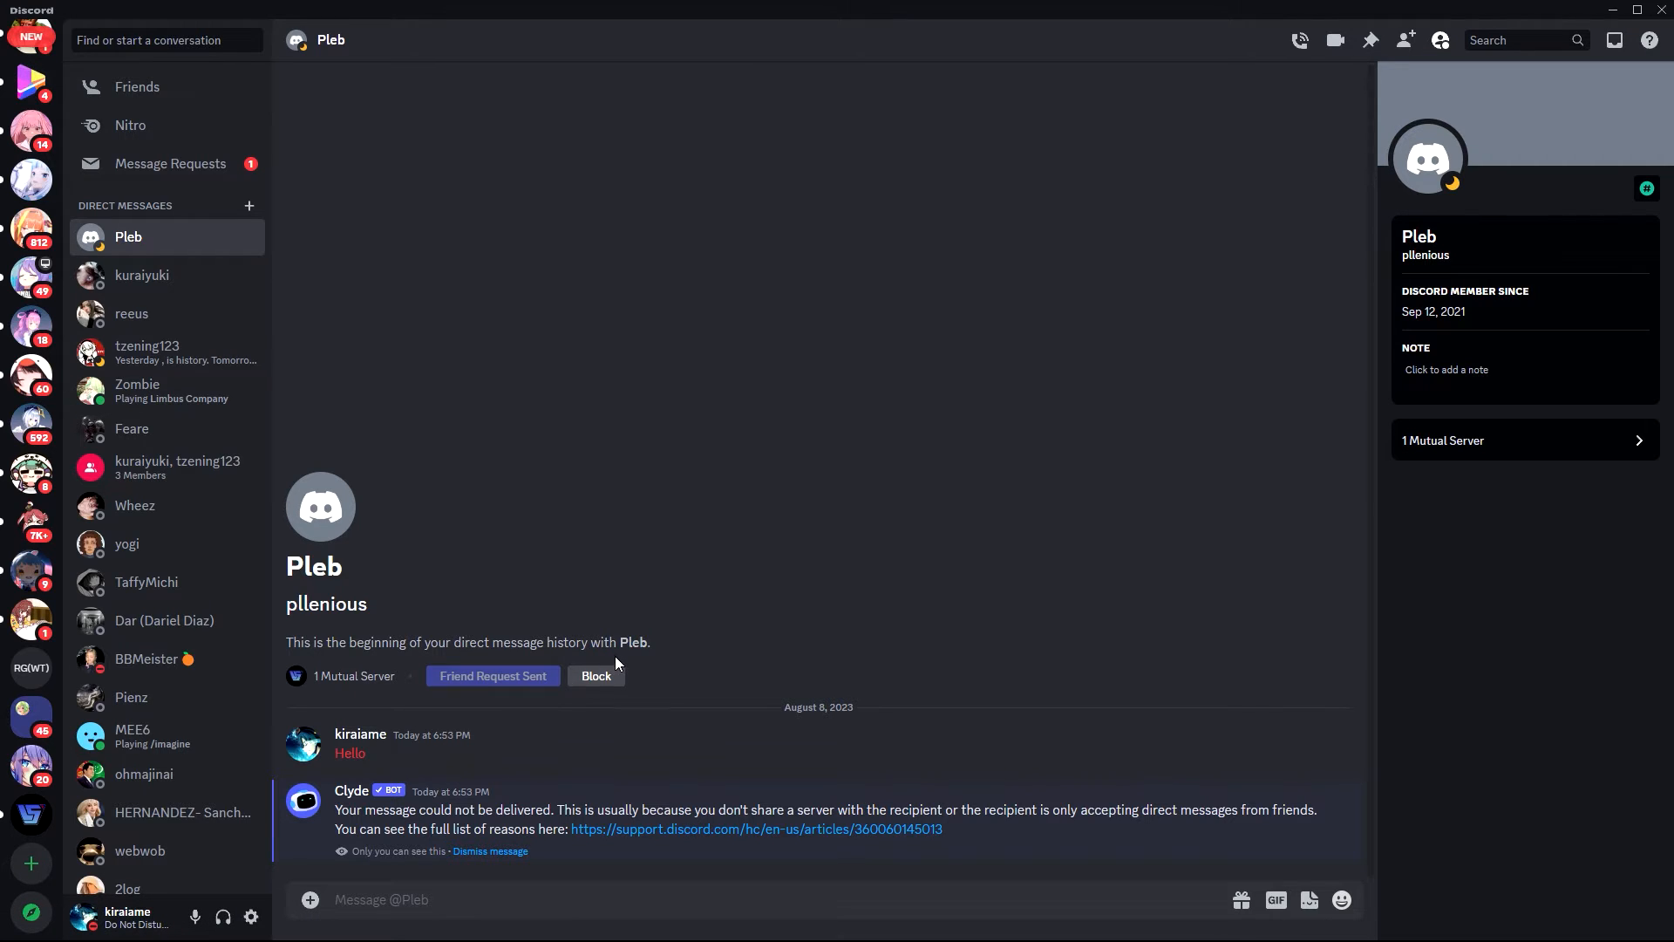
pyautogui.moveTo(554, 596)
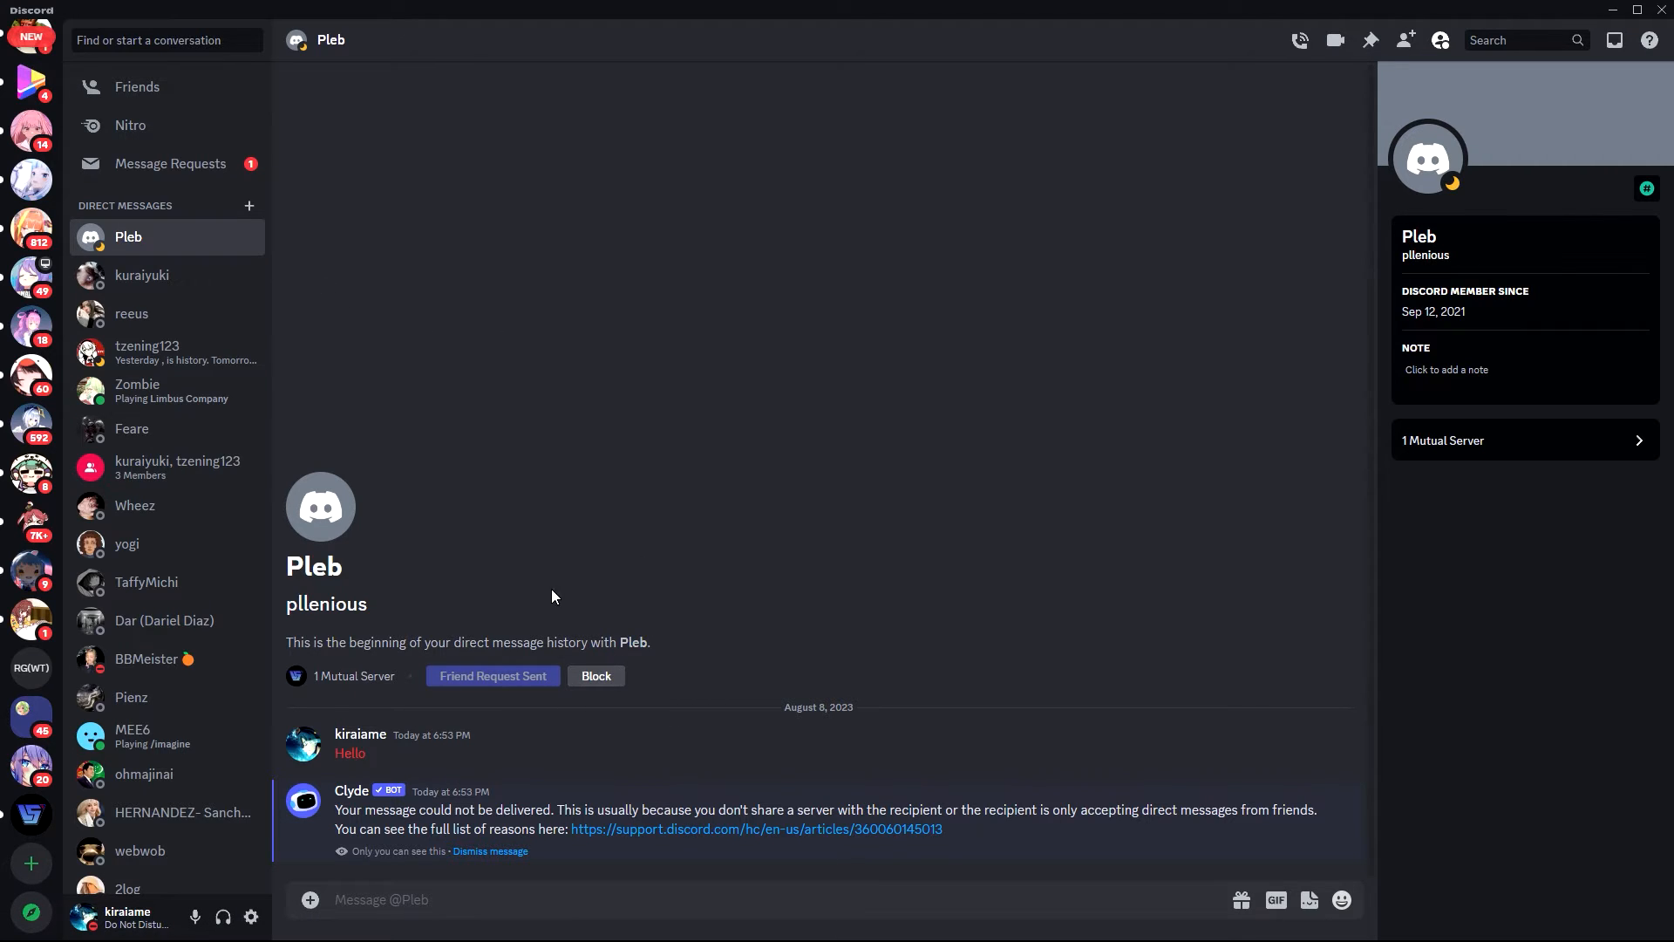